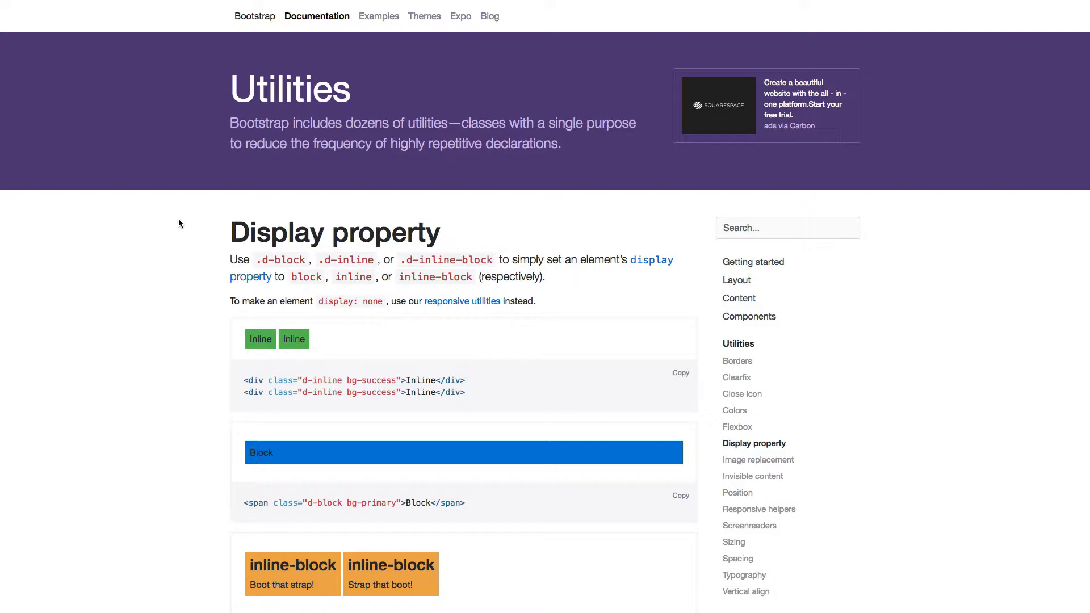
- Write <div class="d-inline bg-primary">Display inline</div> on the empty body line
scroll("down", 3)
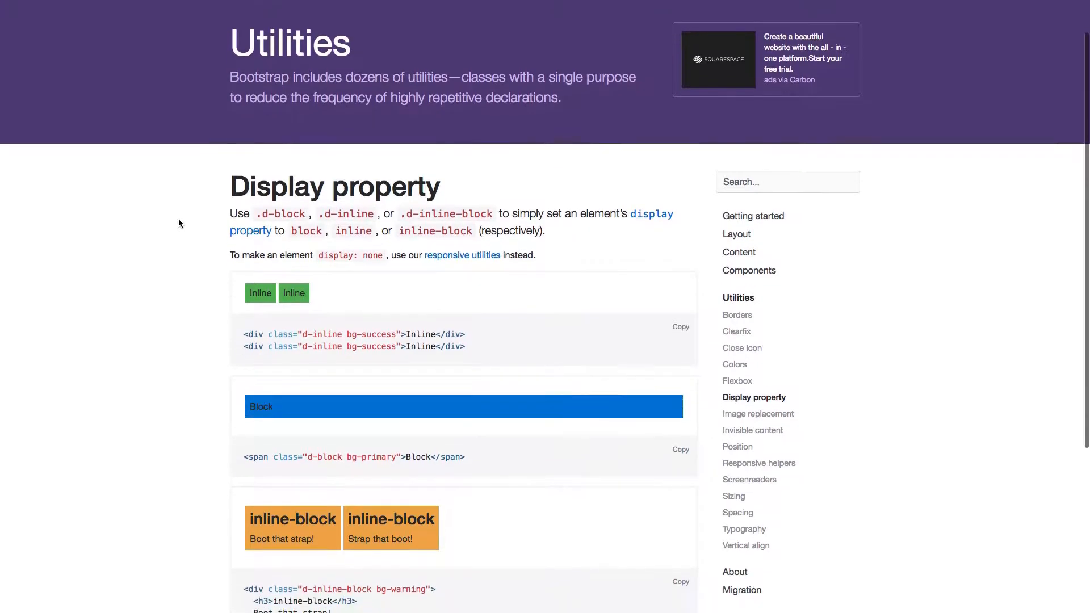
scroll("down", 3)
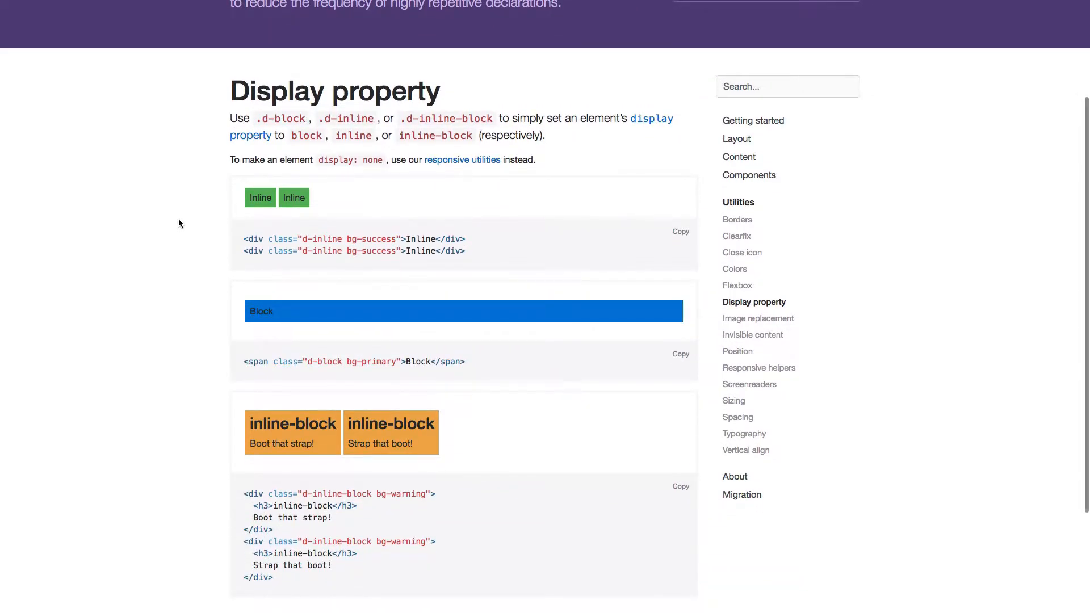
scroll("down", 3)
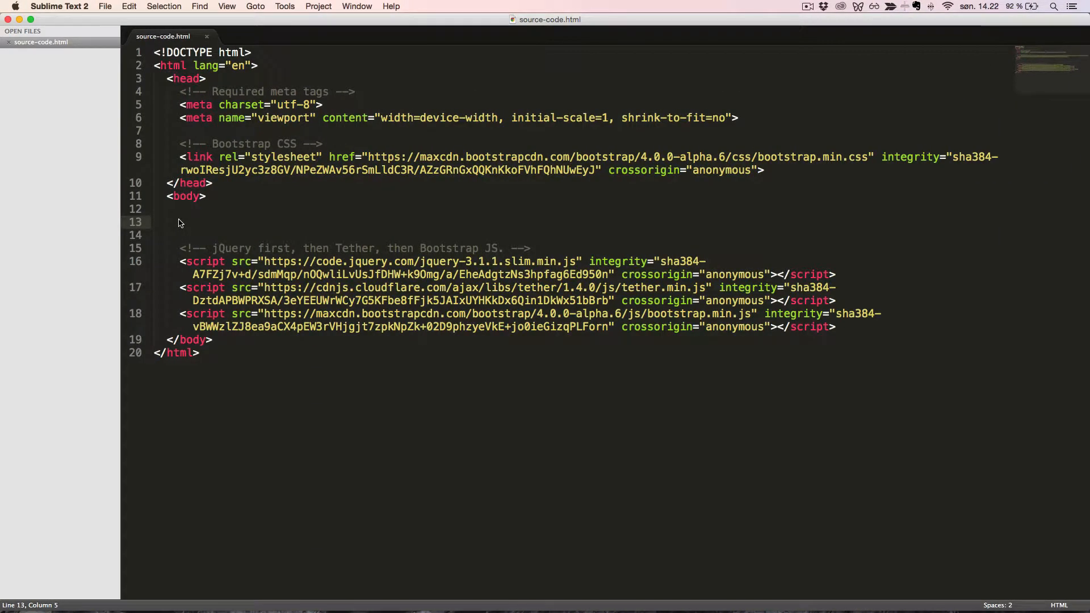
type("<div")
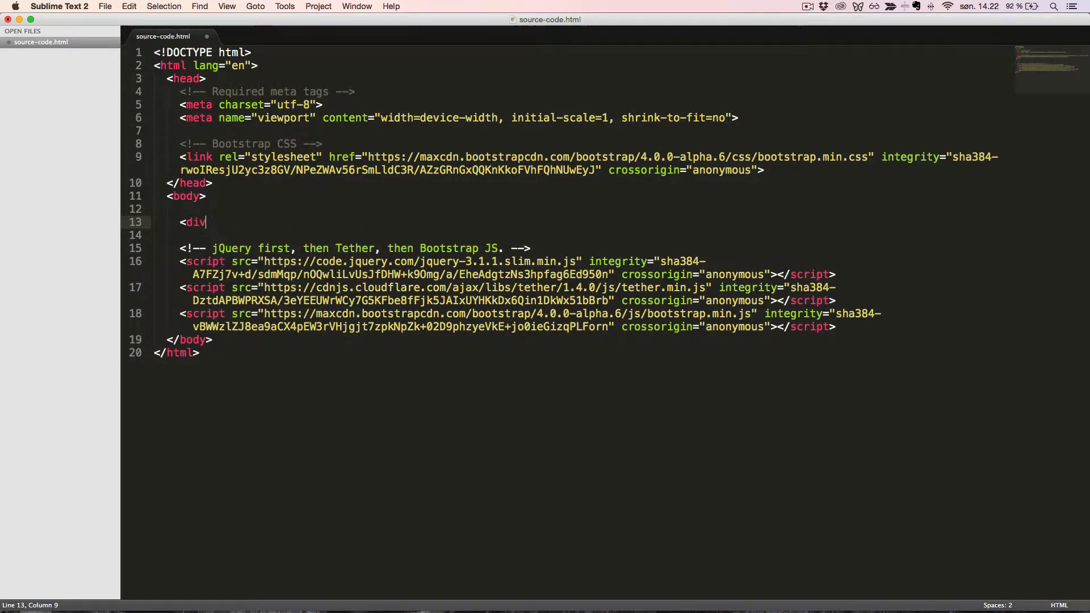
type("class=\"\"")
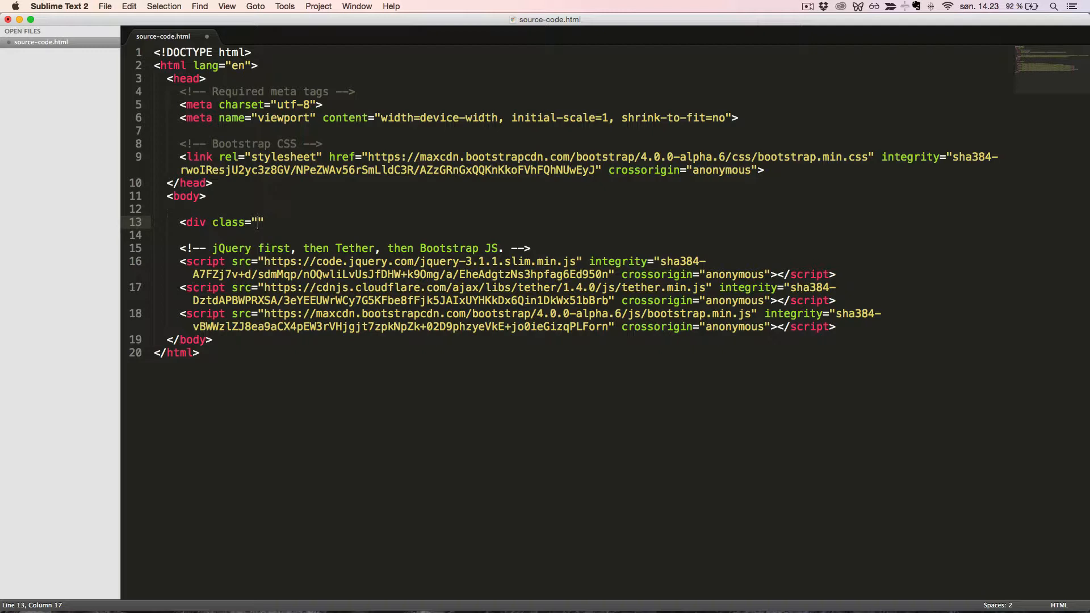
type("d-inline bg-pr")
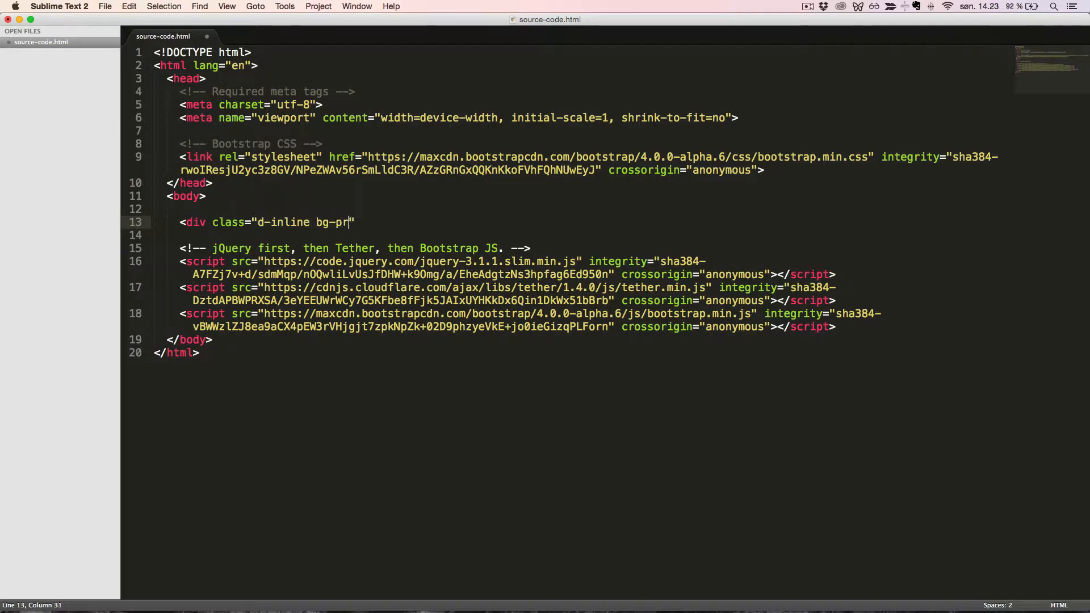
type("imary\">")
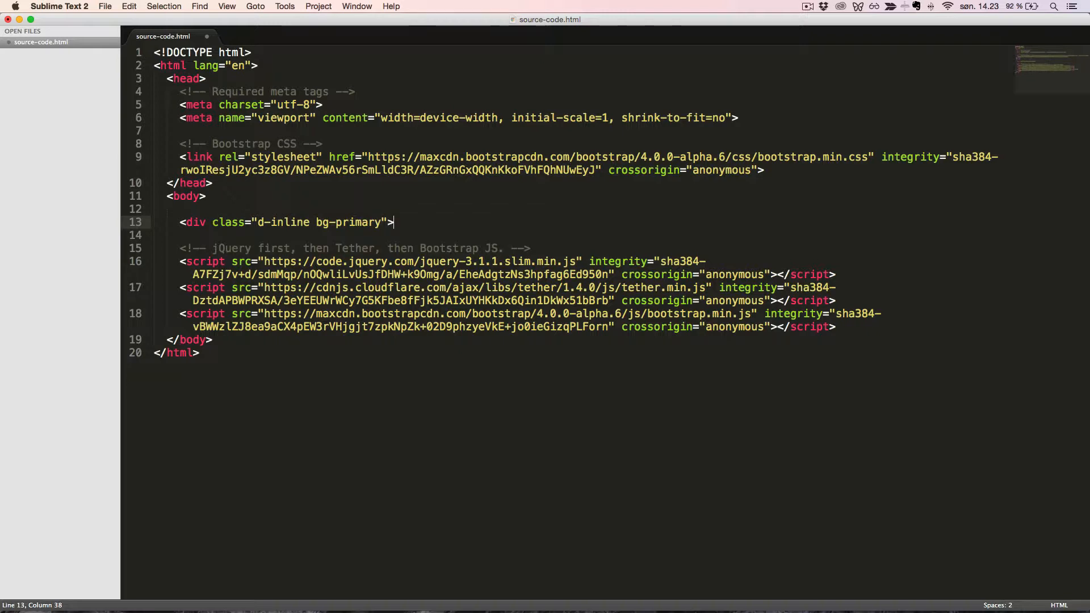
type("Display")
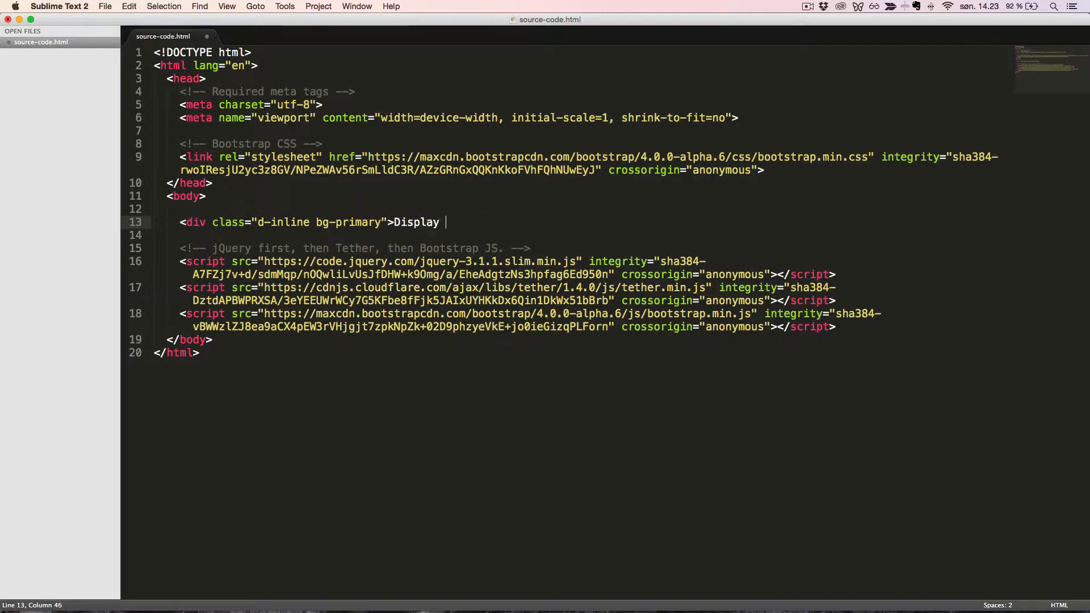
type("inline</di")
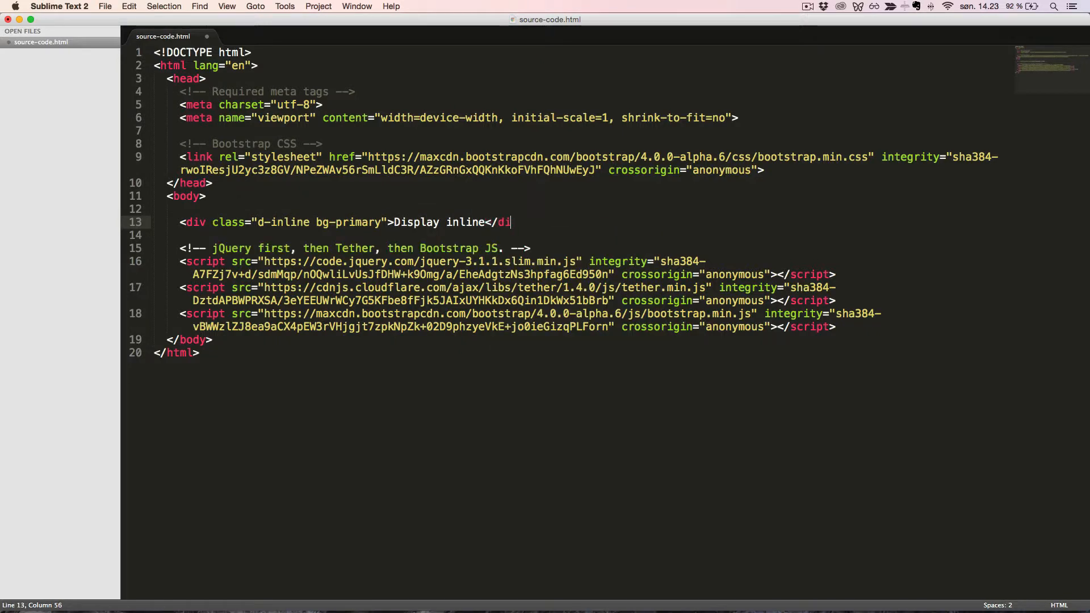
type("v>")
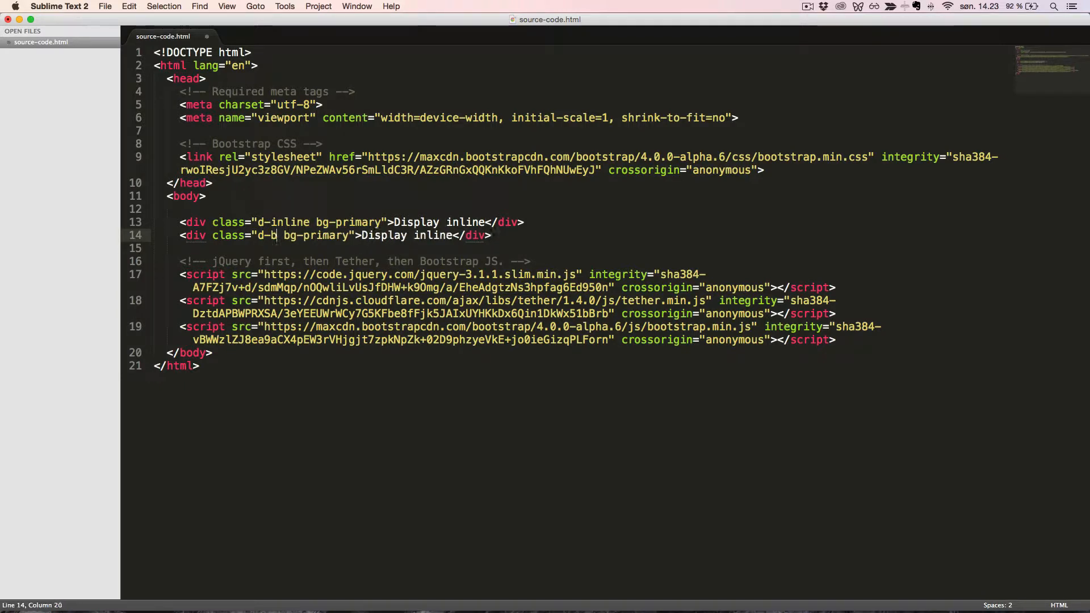
- Try changing the duplicated div's class to d-block
type("lock")
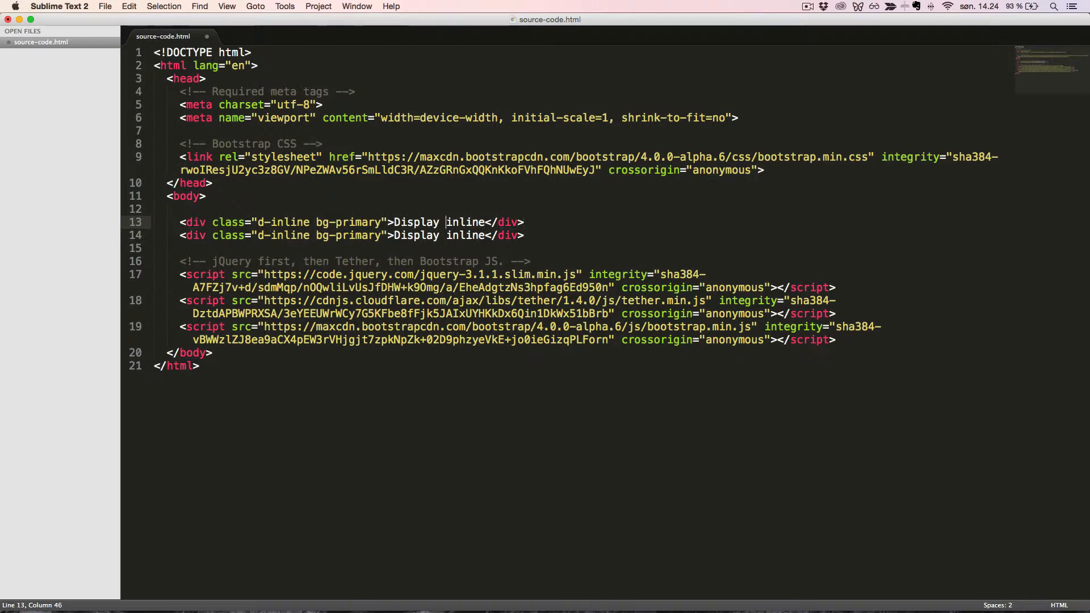
- Split the first div's content onto separate lines, changing its text to inline-block
key("enter")
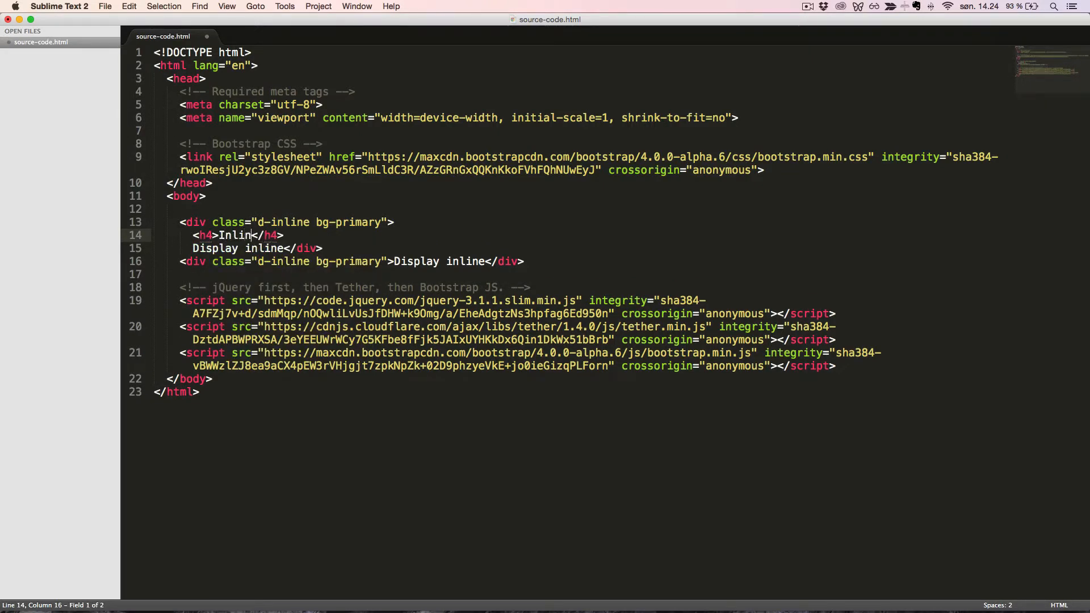
type("e-block")
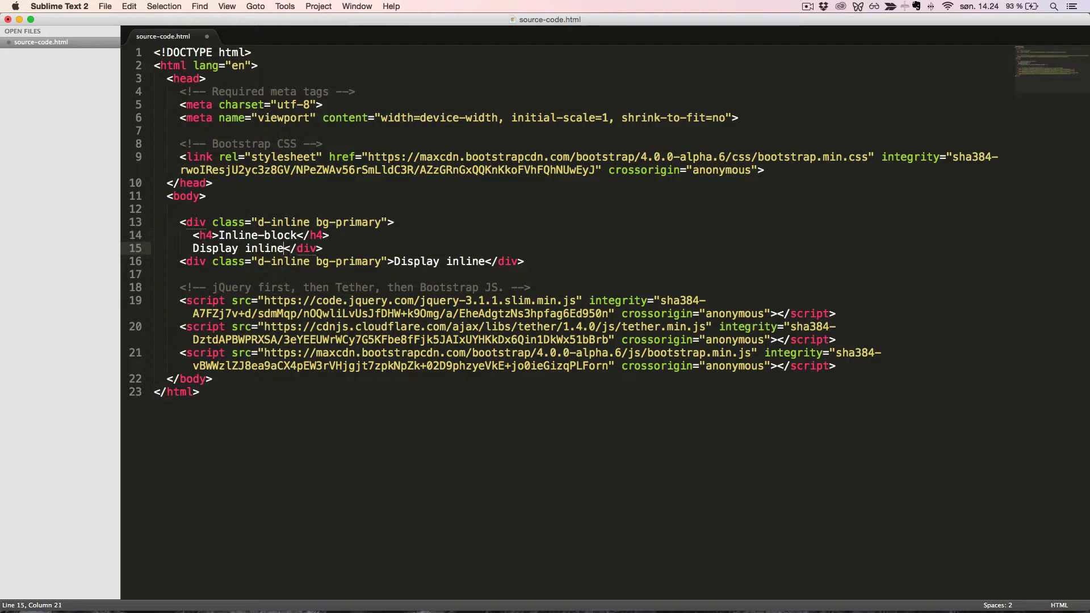
type("-block")
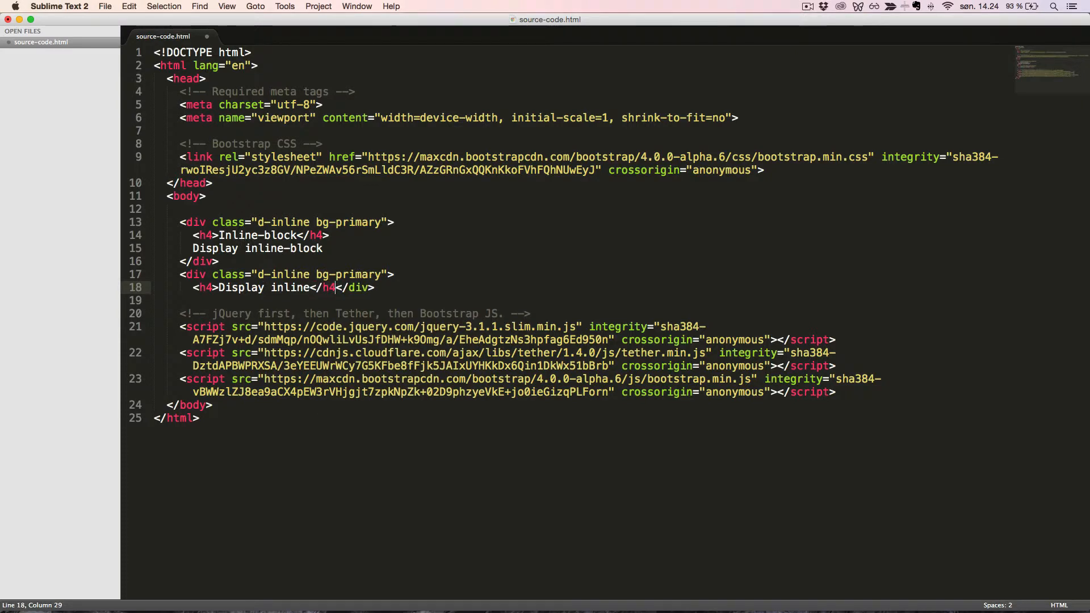
- Put the second div's closing tag on its own line and add 'Display inline-block' text
key("enter")
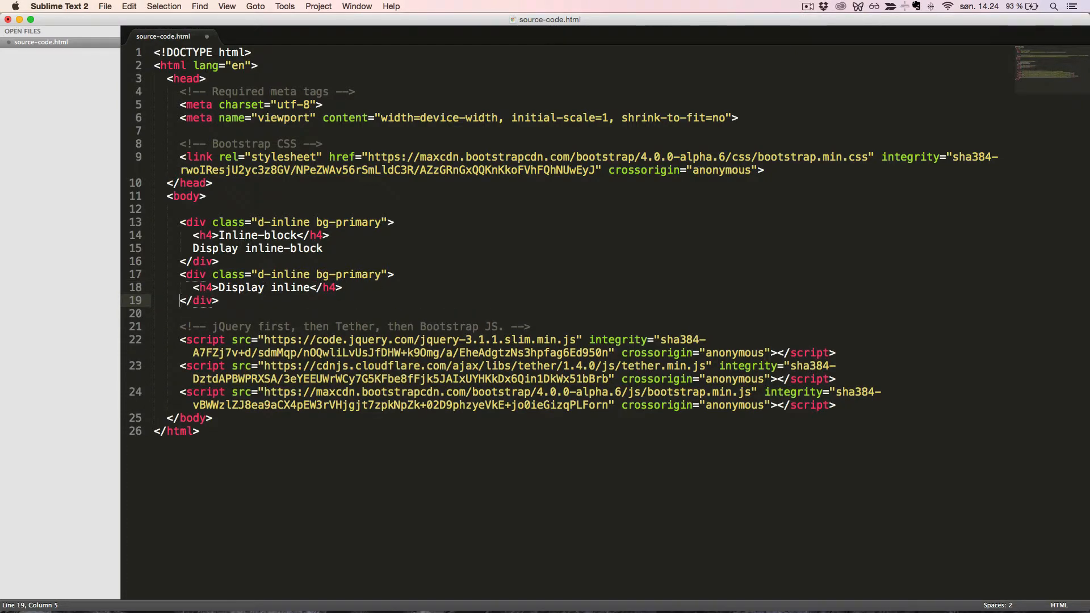
type("Displa")
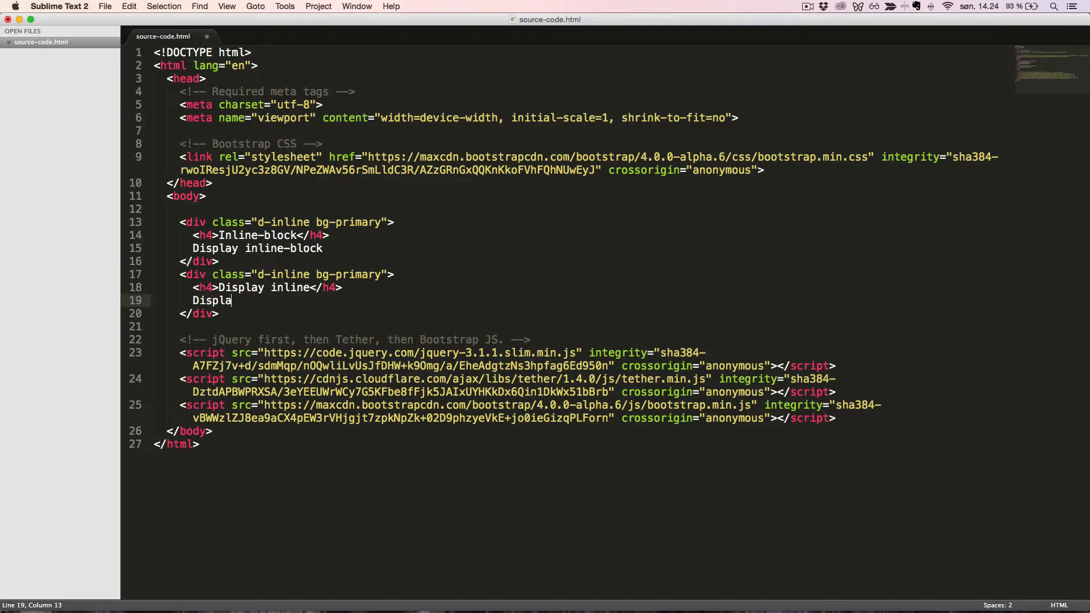
type("y inline-block")
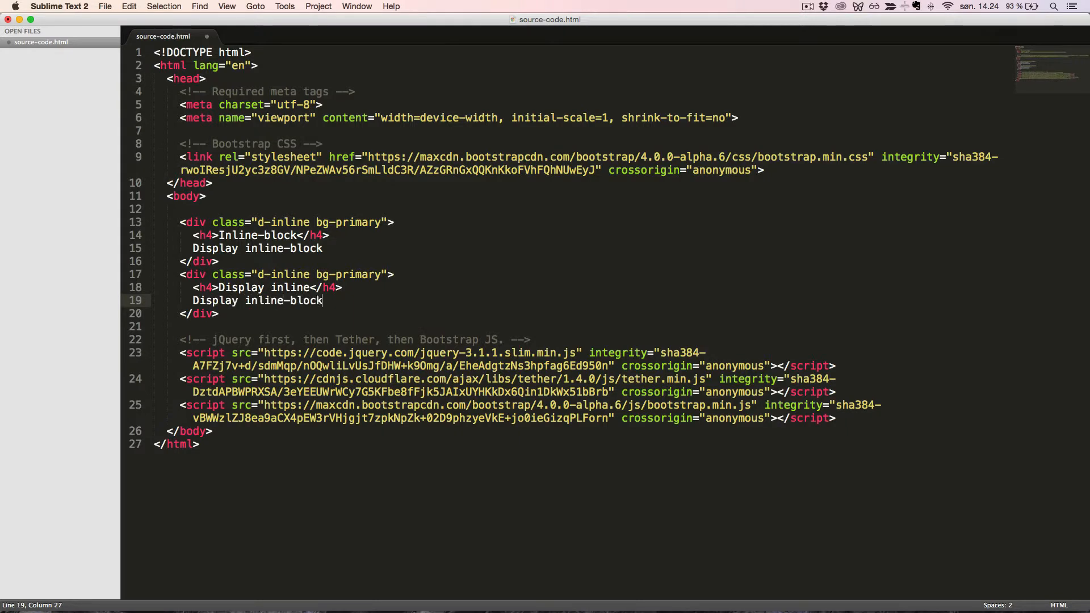
left_click(323, 273)
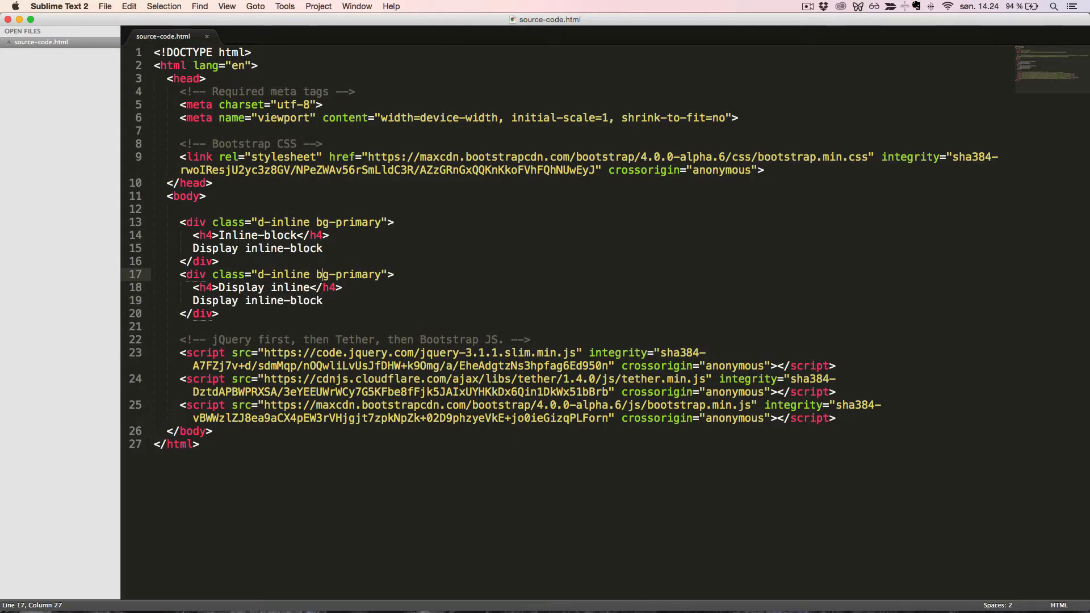